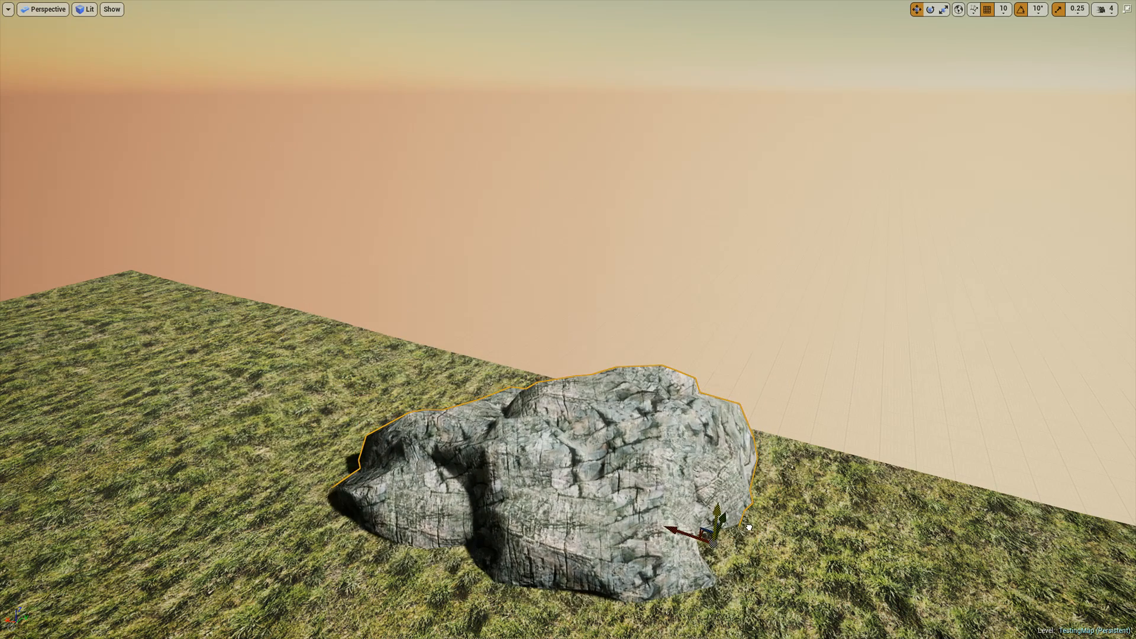
- Open the boulder's BoulderMatTut material in the Material Editor
scroll("down", 3)
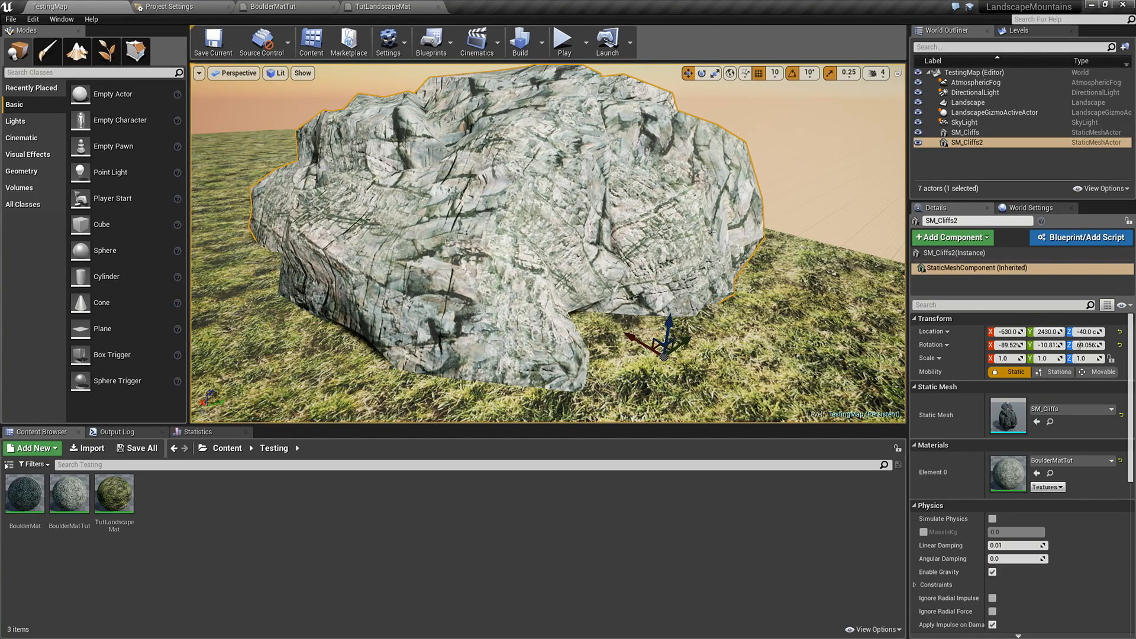
left_click(274, 6)
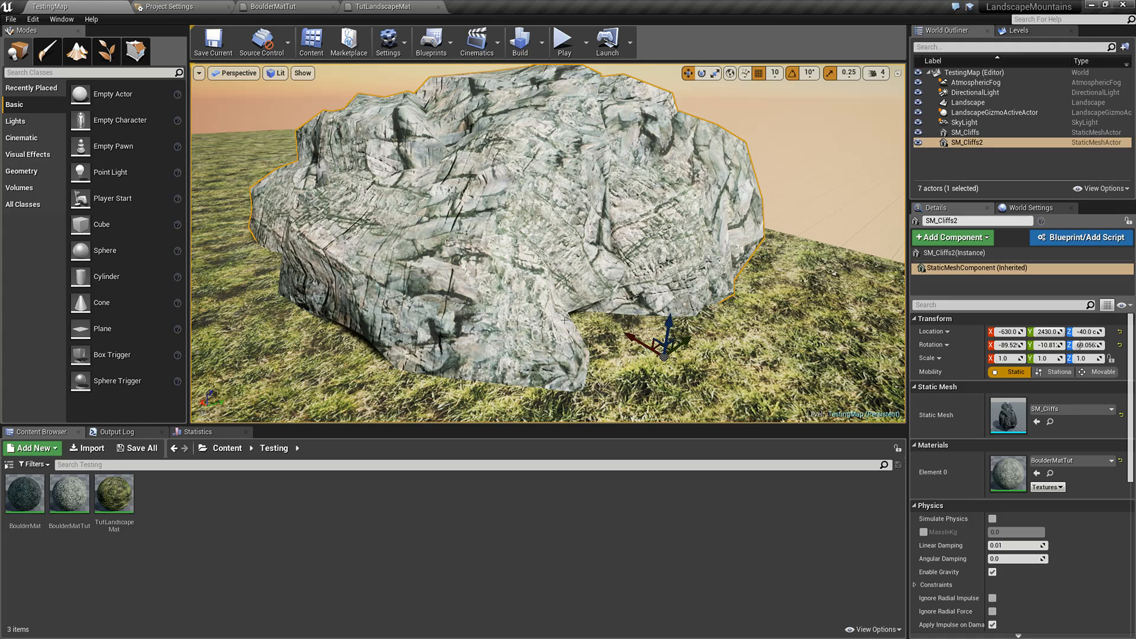
left_click(272, 7)
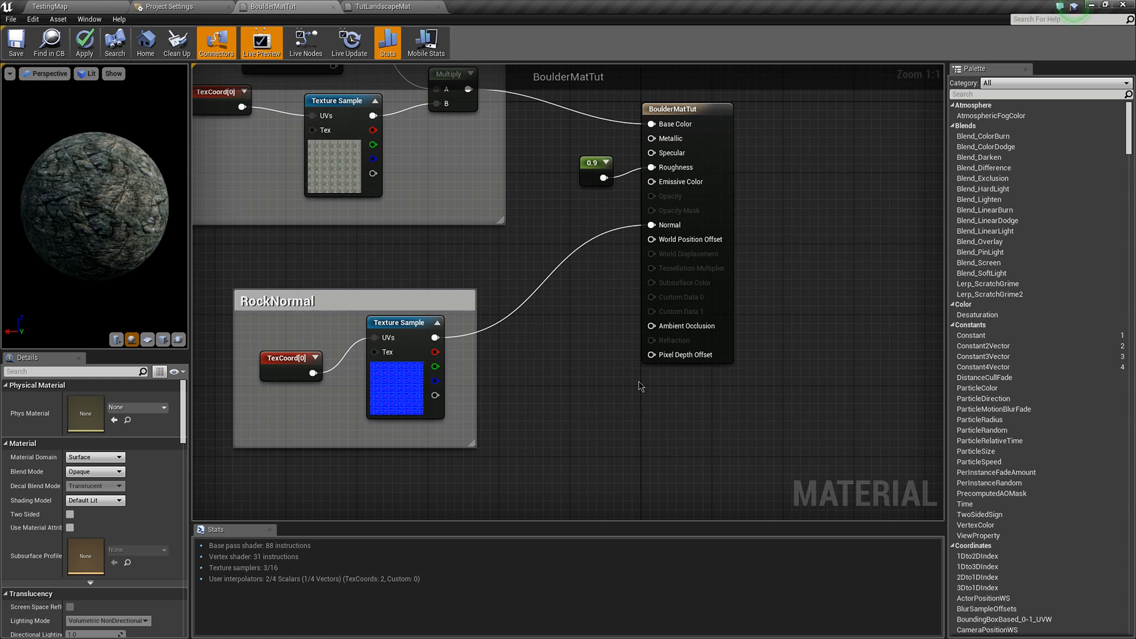
mouse_move(835, 426)
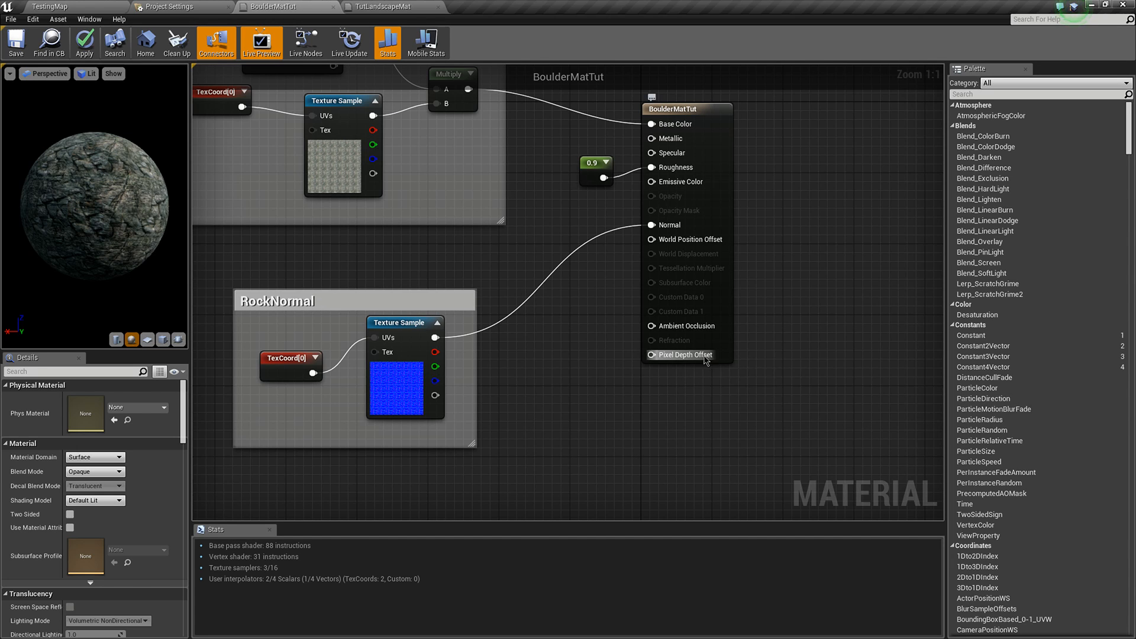
mouse_move(704, 363)
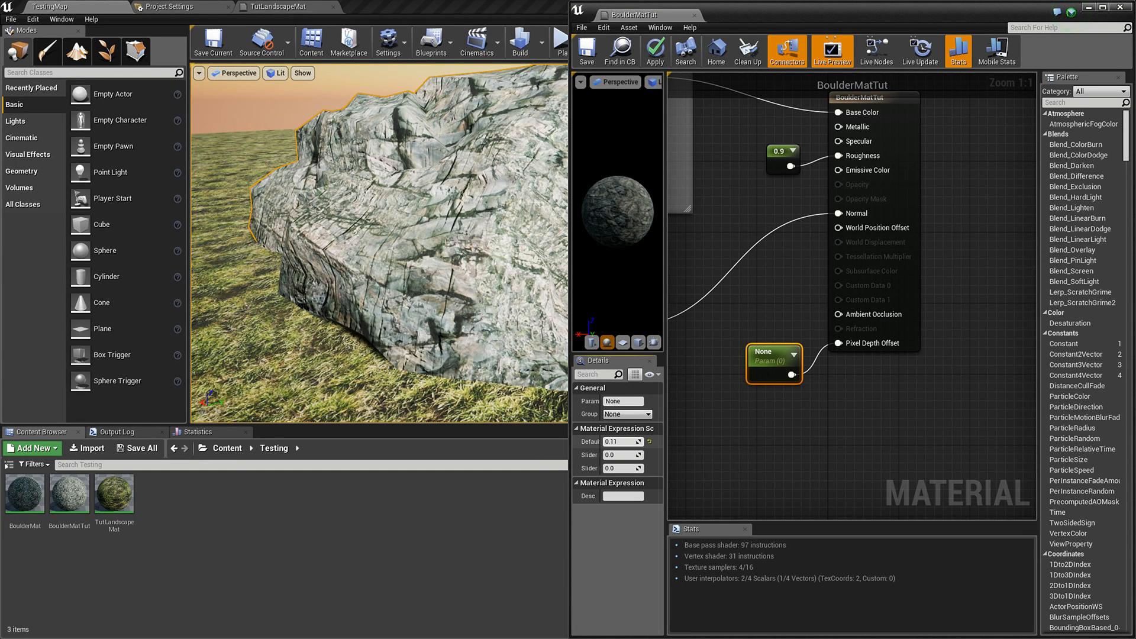
- Set the Pixel Depth Offset scalar parameter's default to about 6.49
type("6.486382")
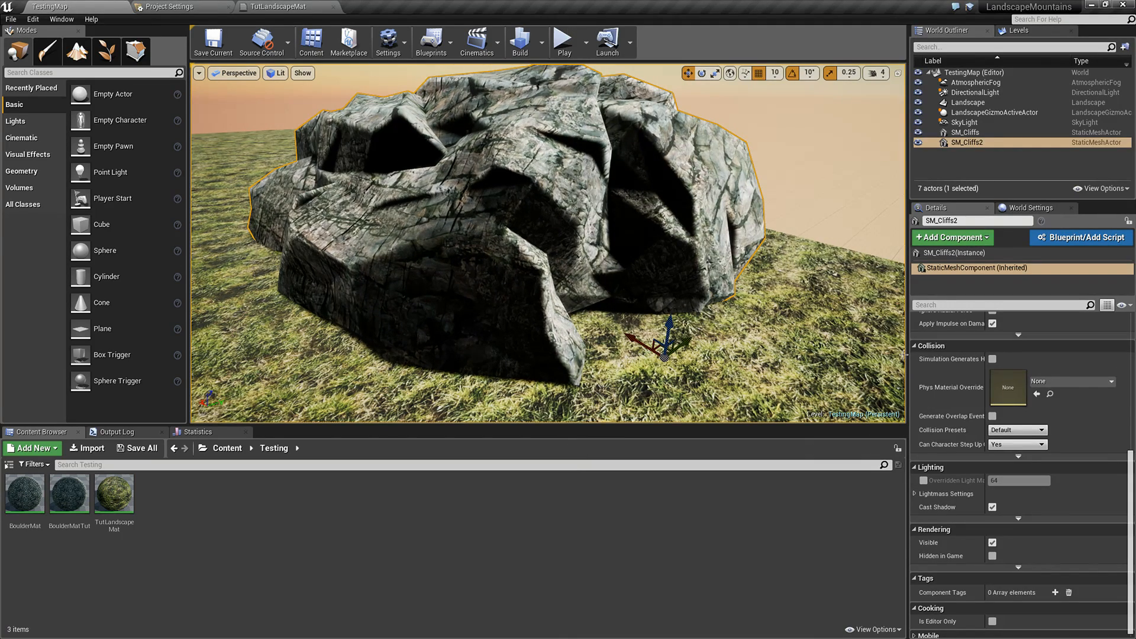
- Uncheck Cast Shadow for SM_Cliffs2 and route the depth offset through a Multiply node
left_click(993, 507)
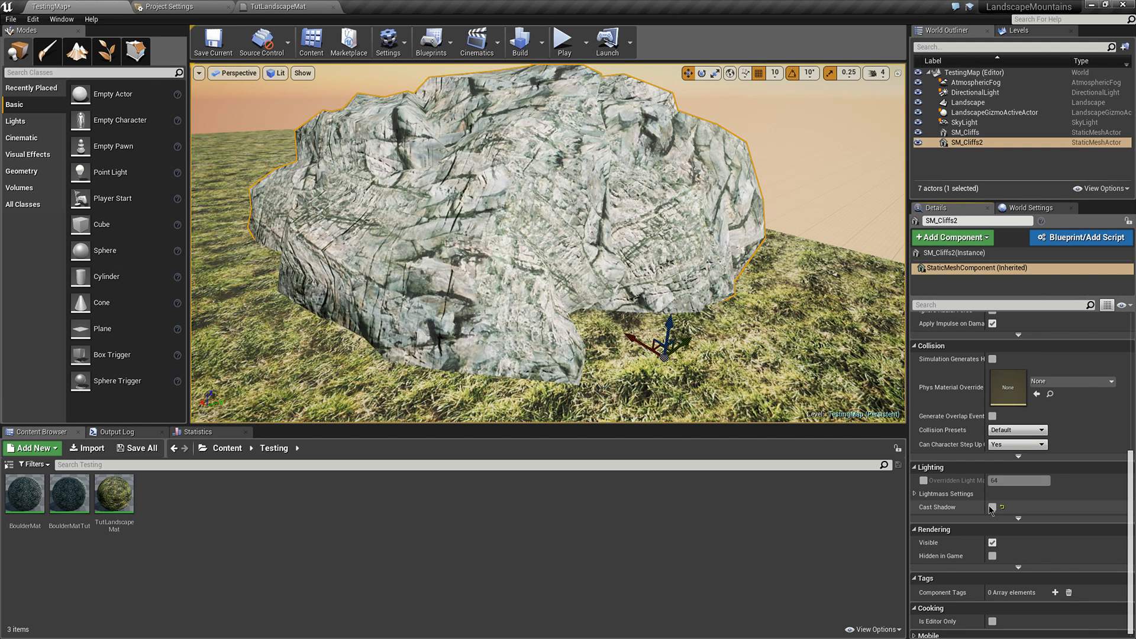
double_click(69, 493)
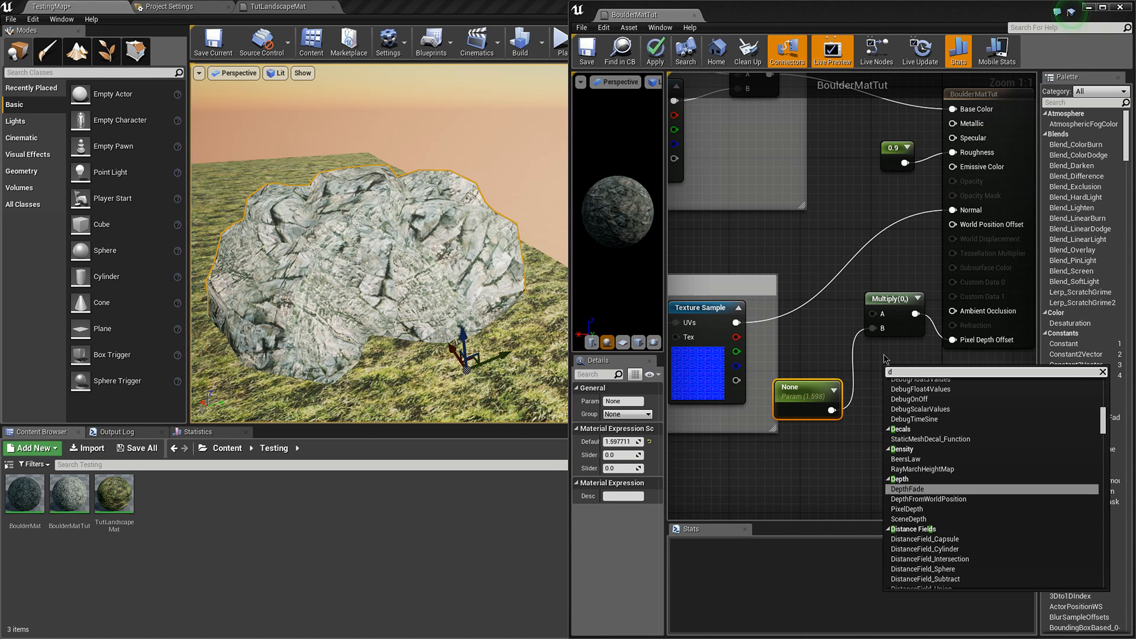
- Add a DitherTemporalAA node into the Multiply, save the material, and select the offset parameter
type("ither")
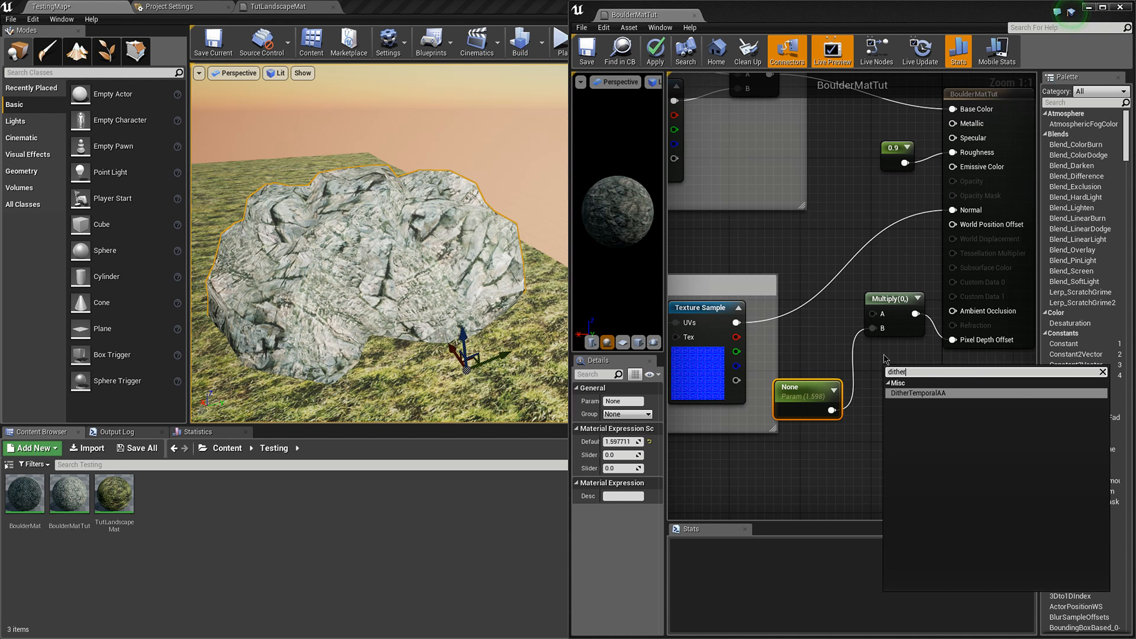
left_click(927, 393)
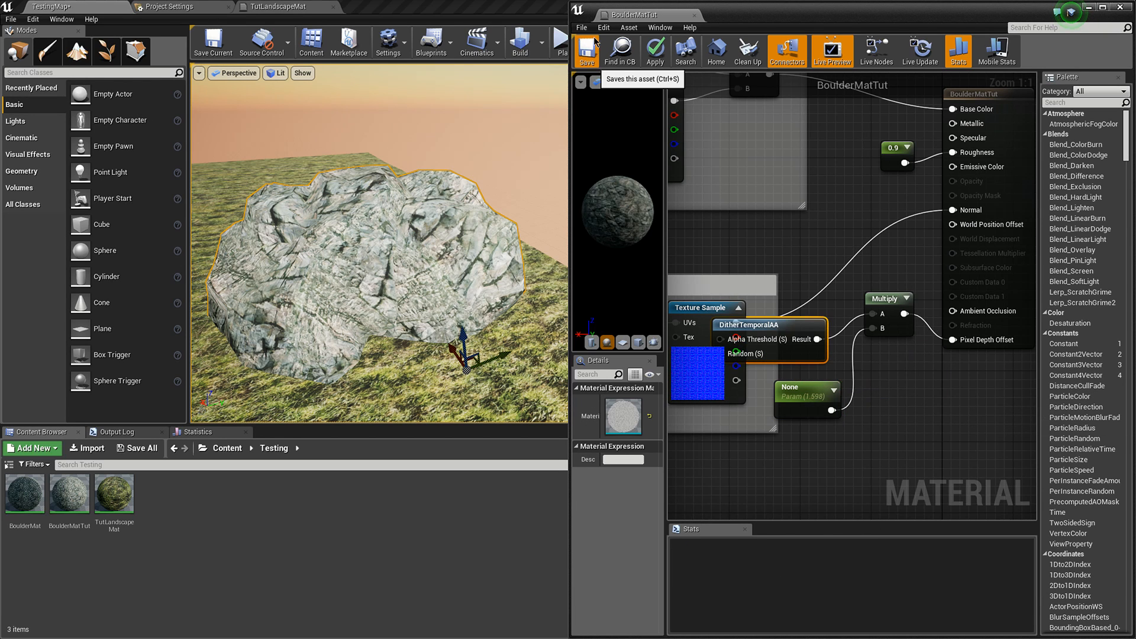
left_click(654, 51)
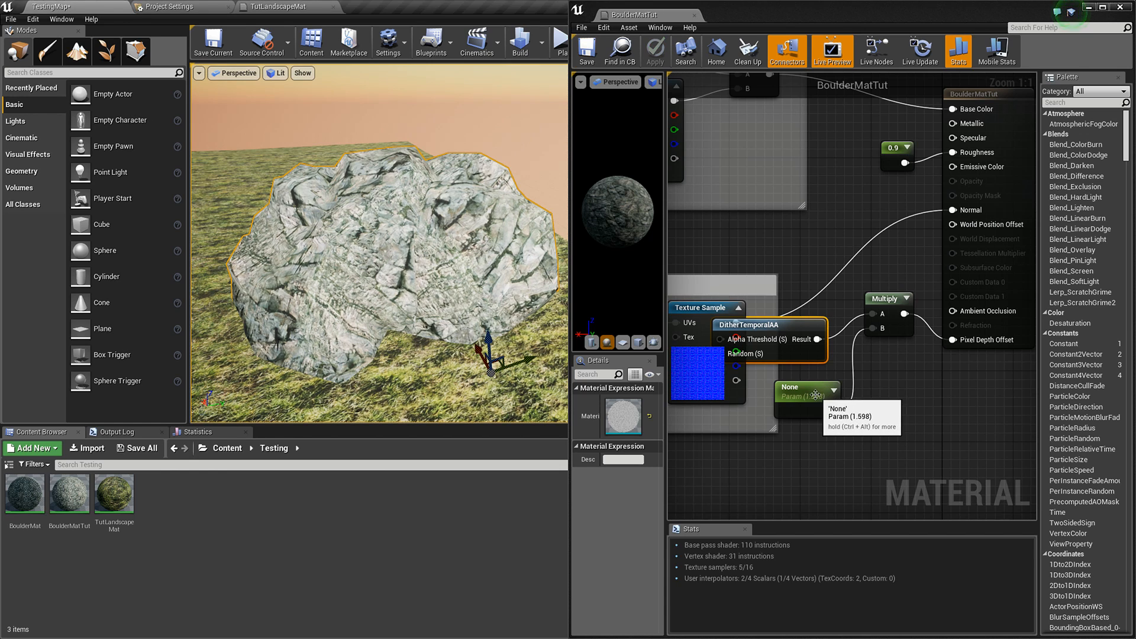
left_click(798, 399)
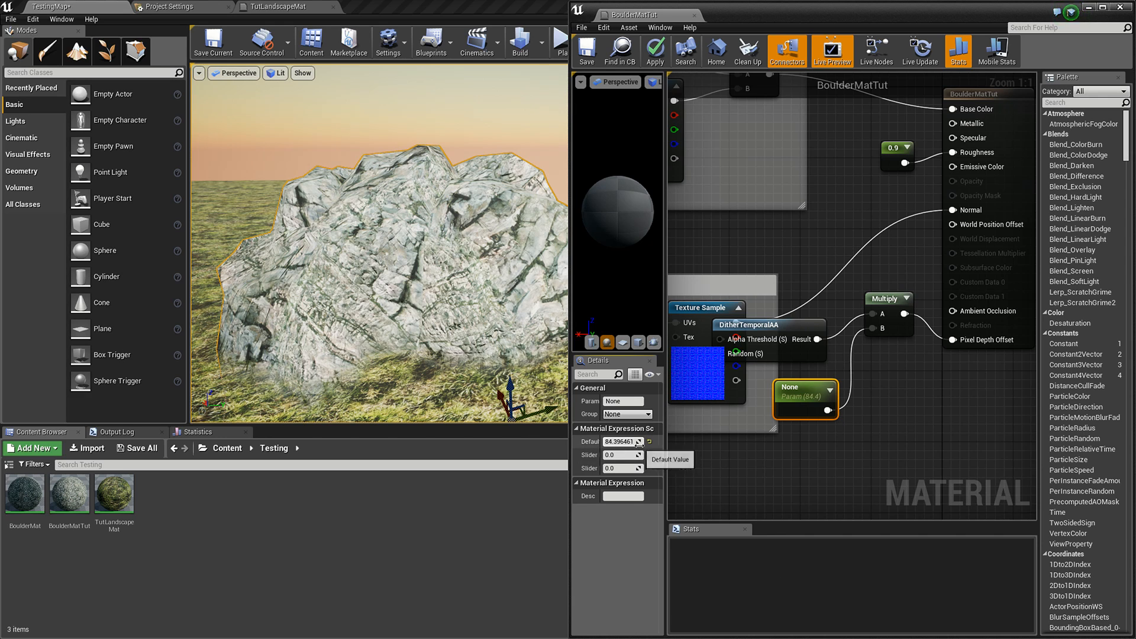
- Lower the depth offset parameter's default to about 46.55 so the base blends into grass
type("46.548756")
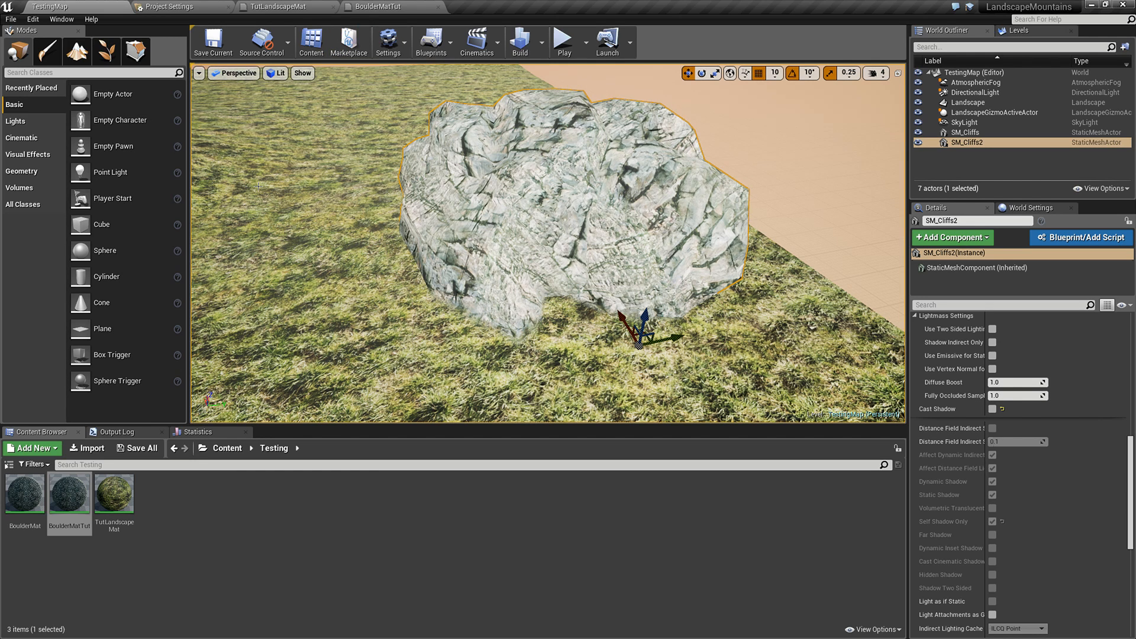
- Add a VertexColor node to BoulderMatTut, then view the TutLandscapeMat graph
left_click(372, 7)
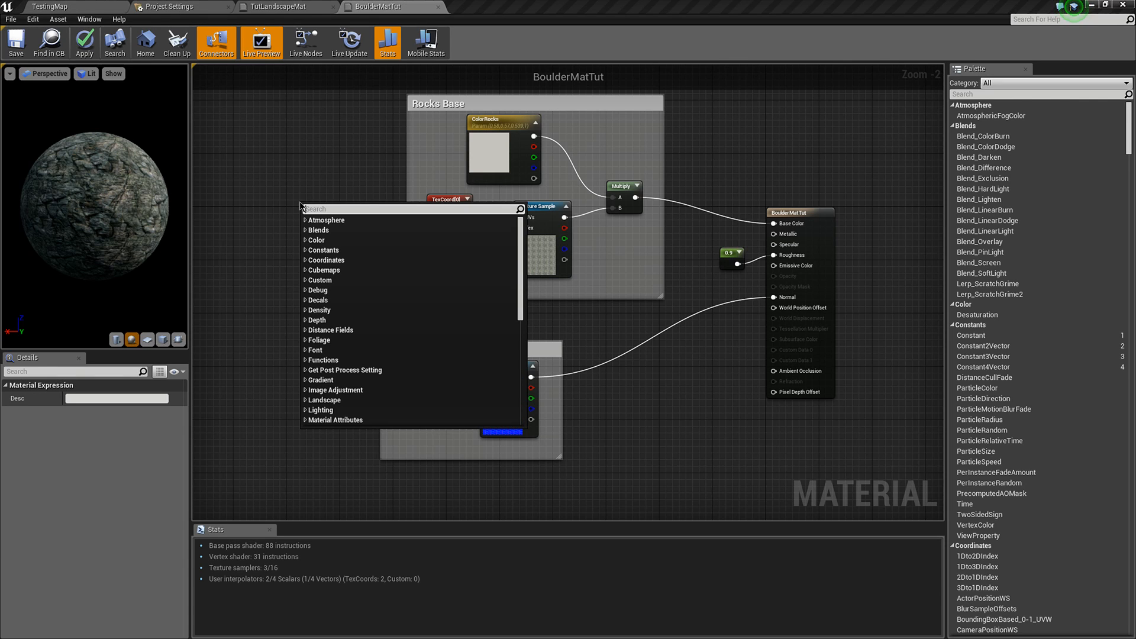
type("Verte")
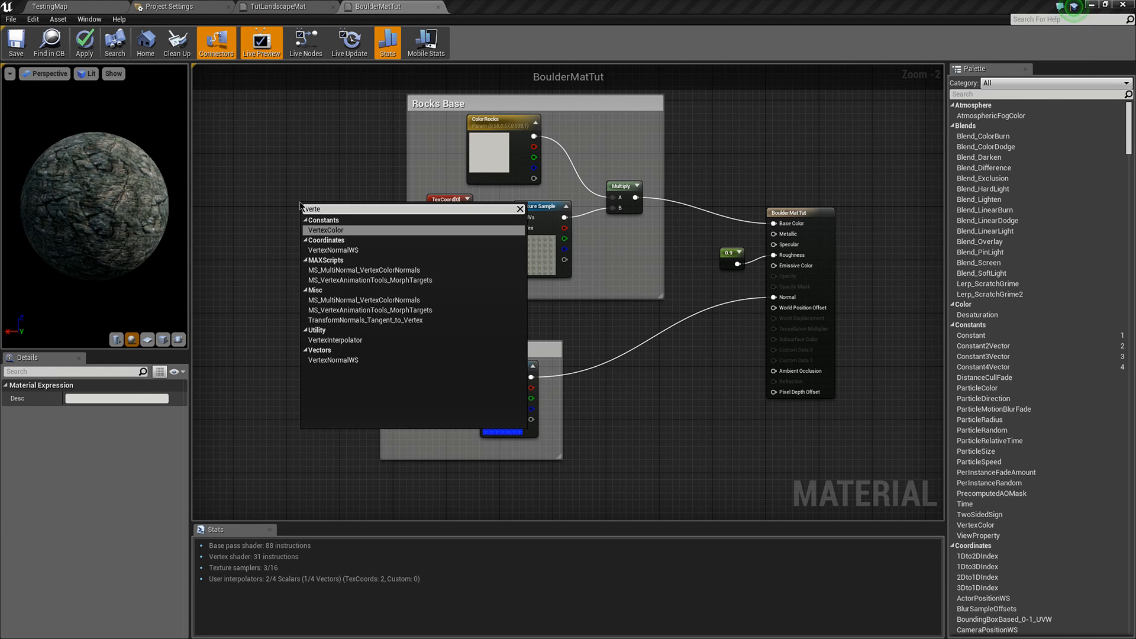
left_click(326, 230)
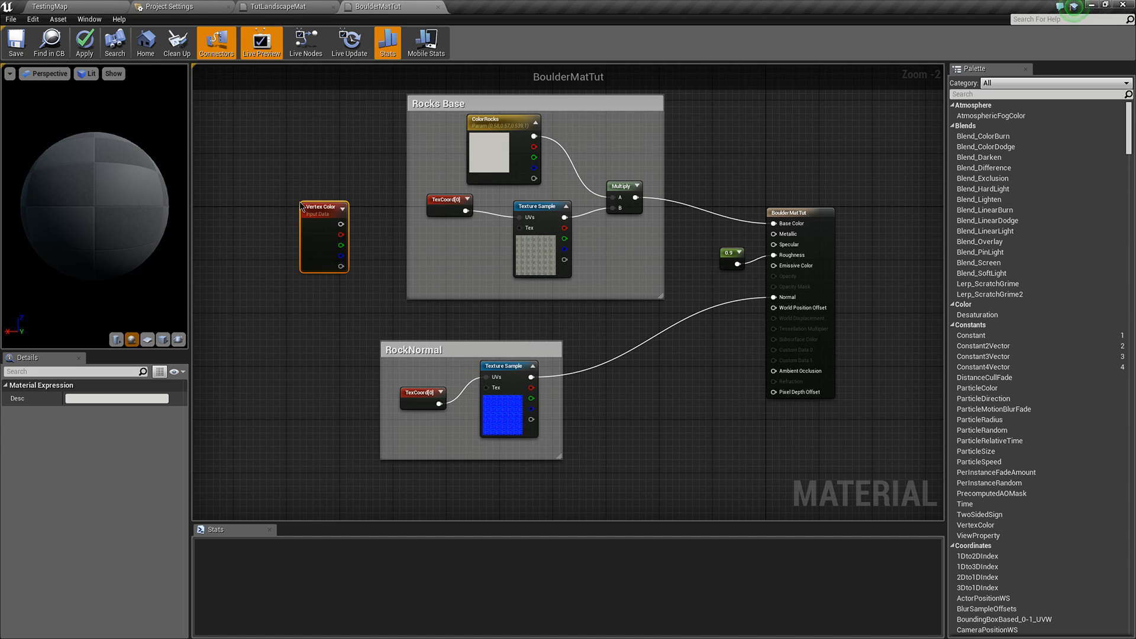
left_click(282, 6)
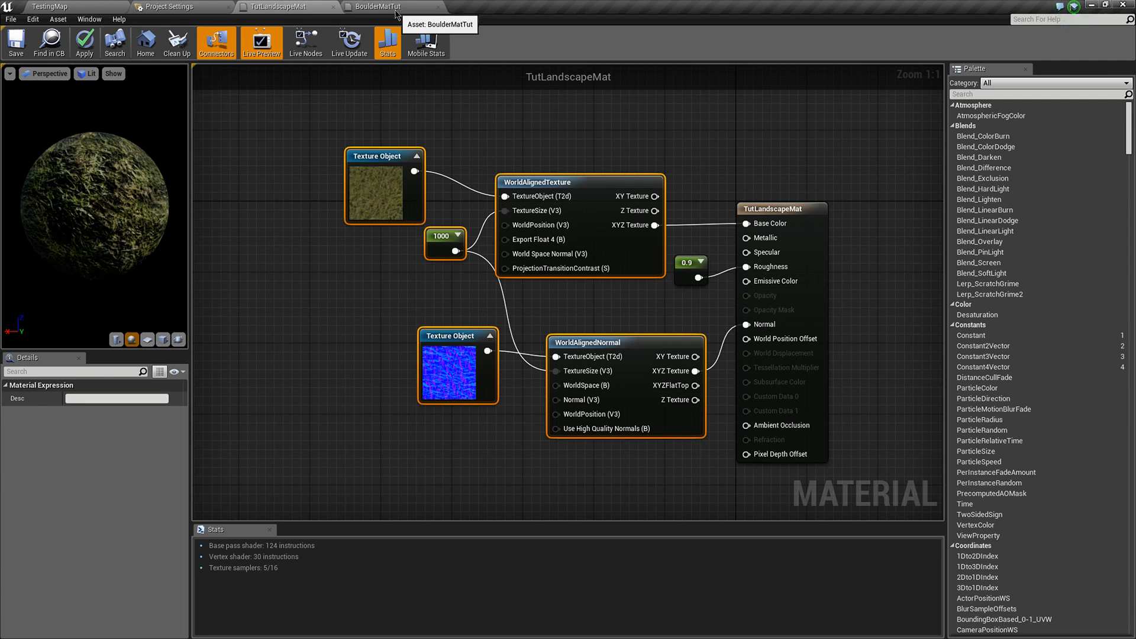
- Paste the world-aligned texture nodes into BoulderMatTut and place a Lerp node
left_click(378, 6)
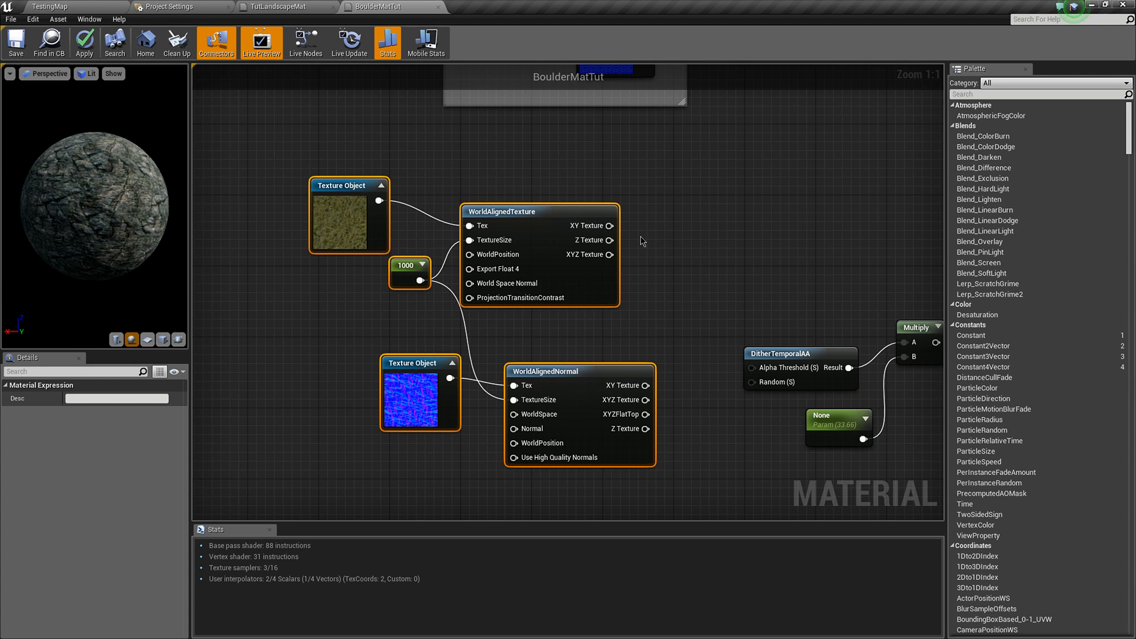
scroll("down", 3)
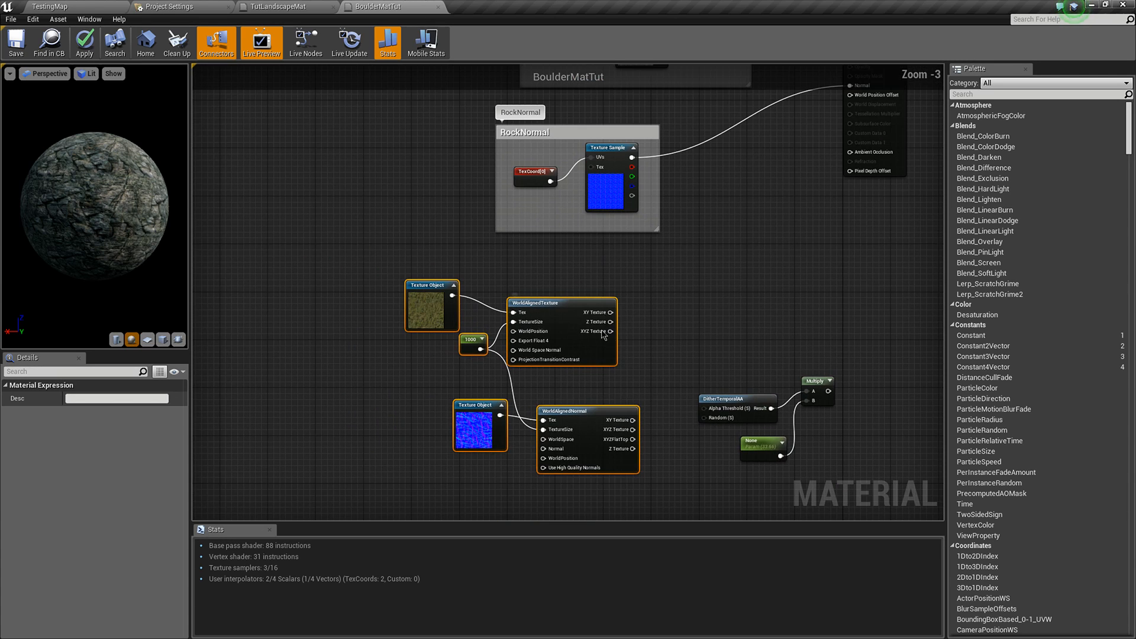
left_click_drag(411, 274, 580, 500)
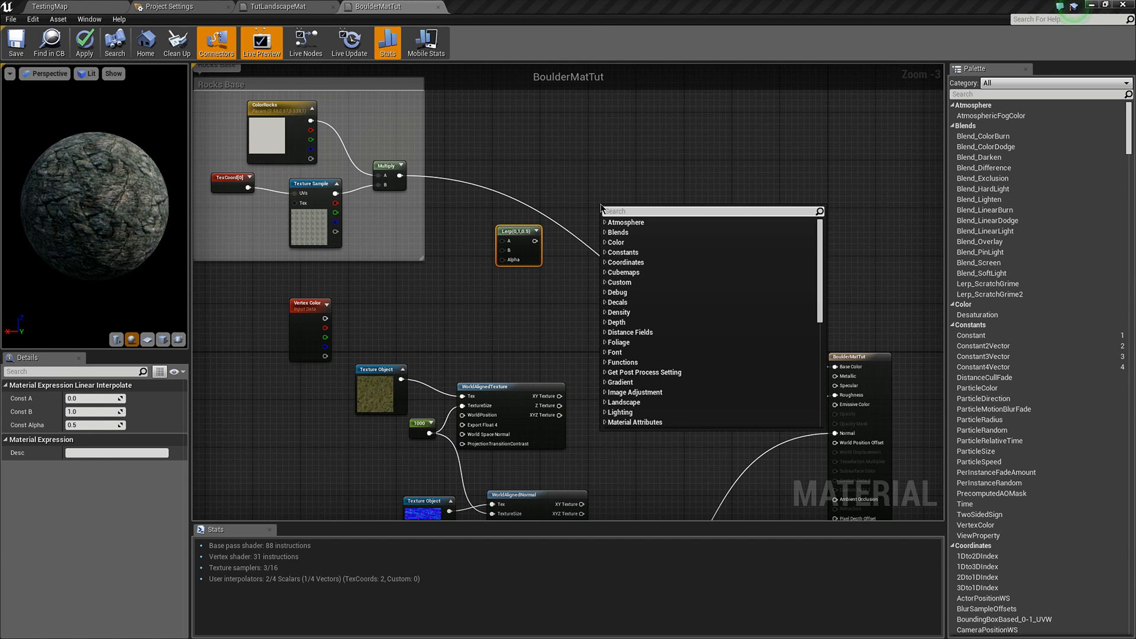
type("blend material")
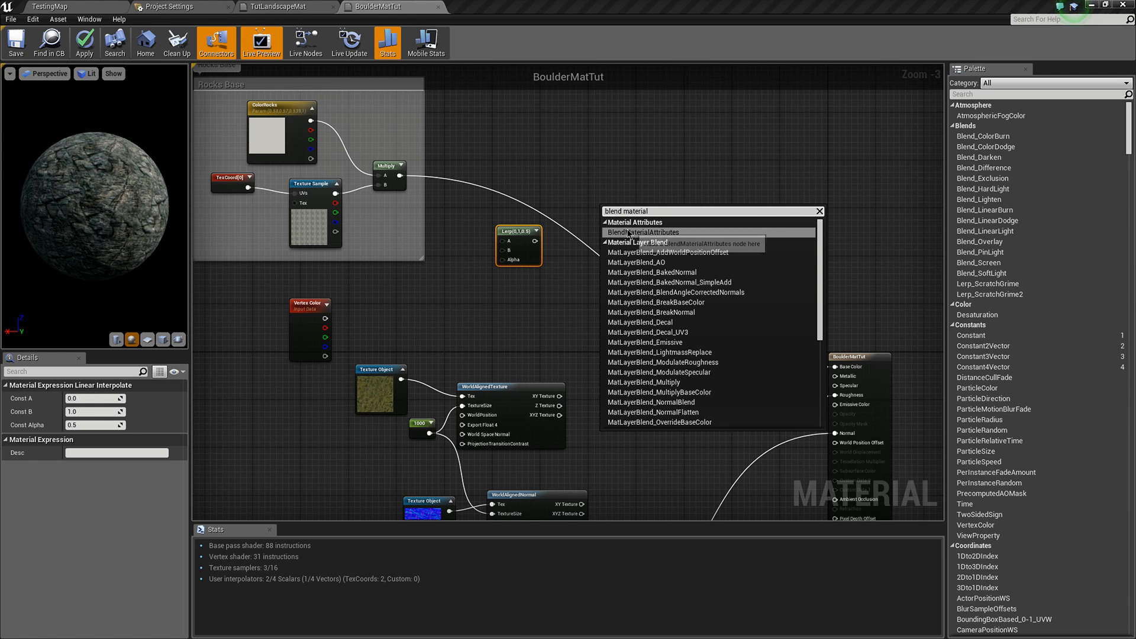
left_click(641, 232)
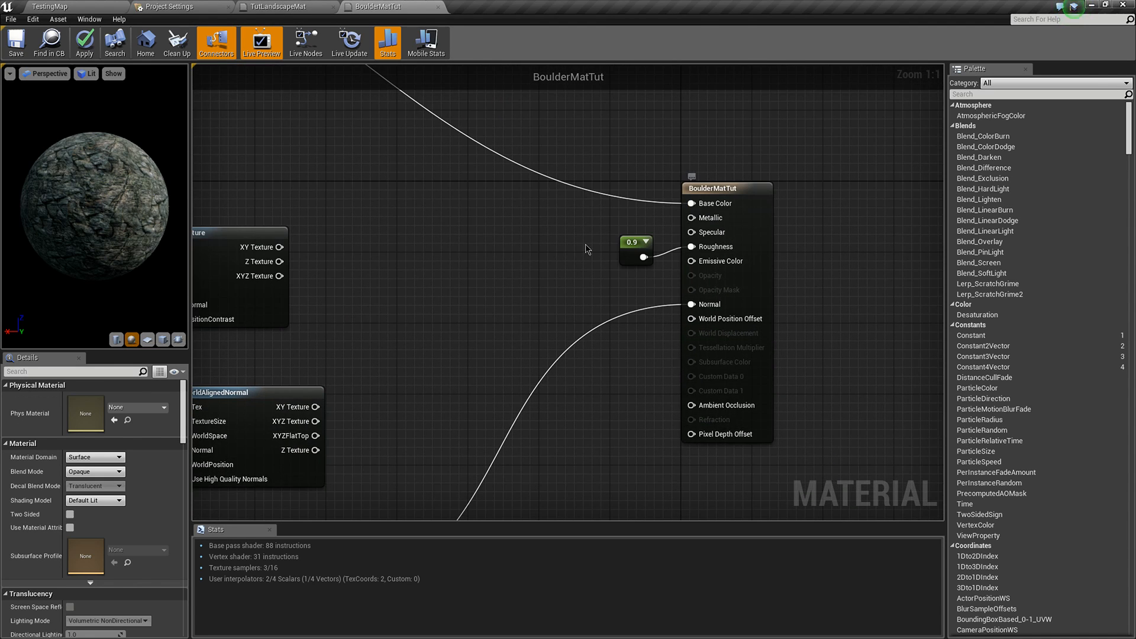
scroll("down", 3)
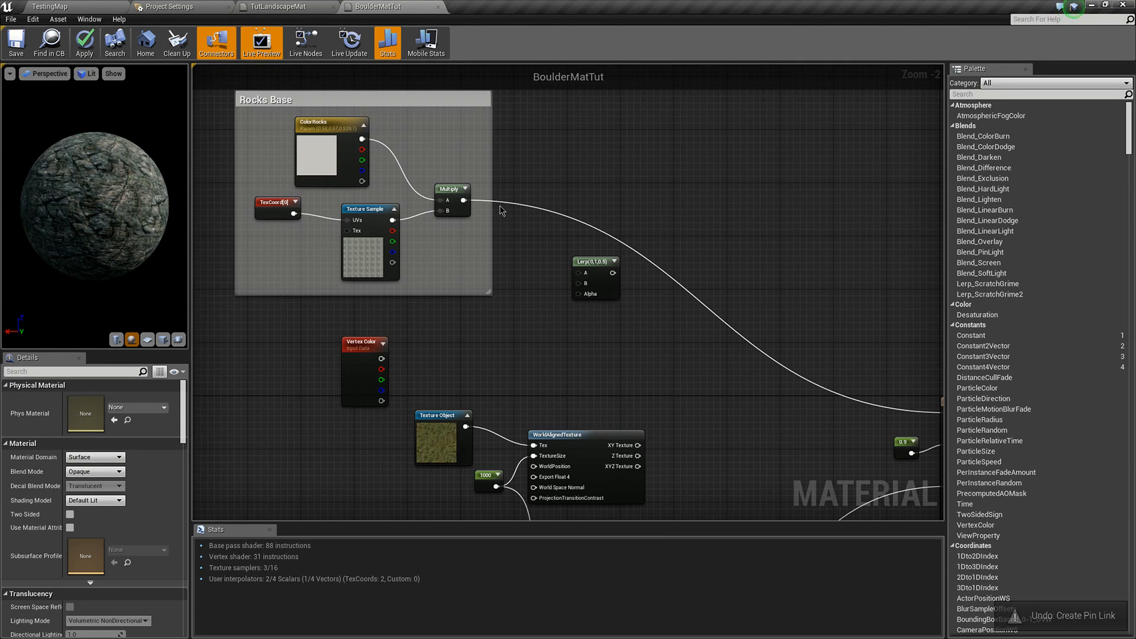
- Lerp rock into grass by vertex colour red for Base Color, and blend the normals likewise
left_click_drag(464, 199, 580, 274)
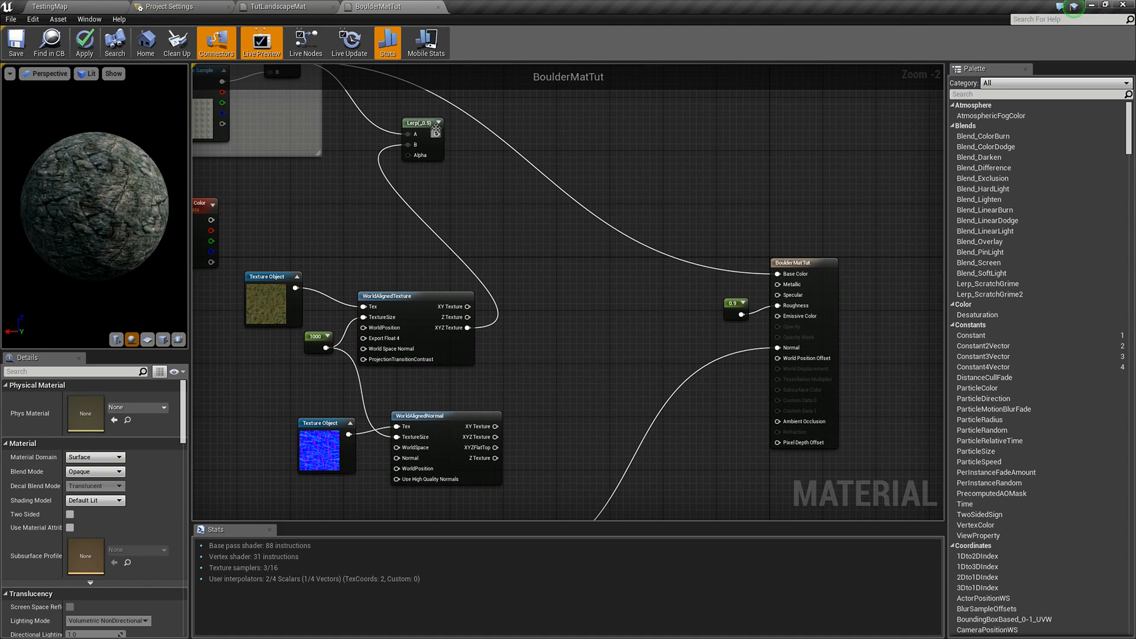
left_click_drag(436, 135, 777, 274)
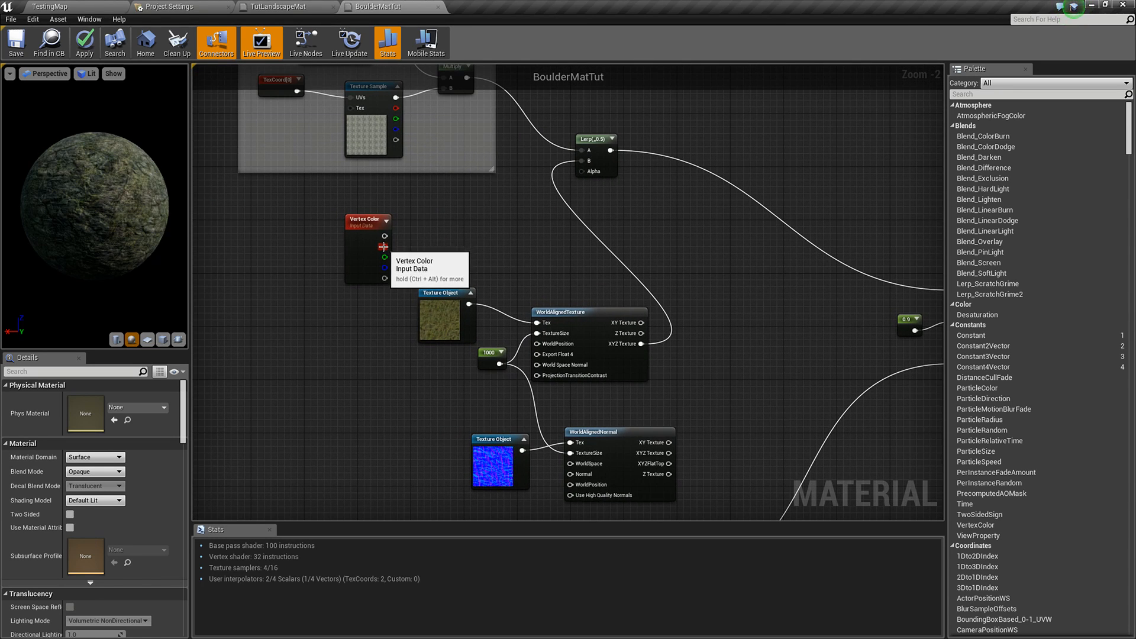
left_click_drag(385, 238, 580, 172)
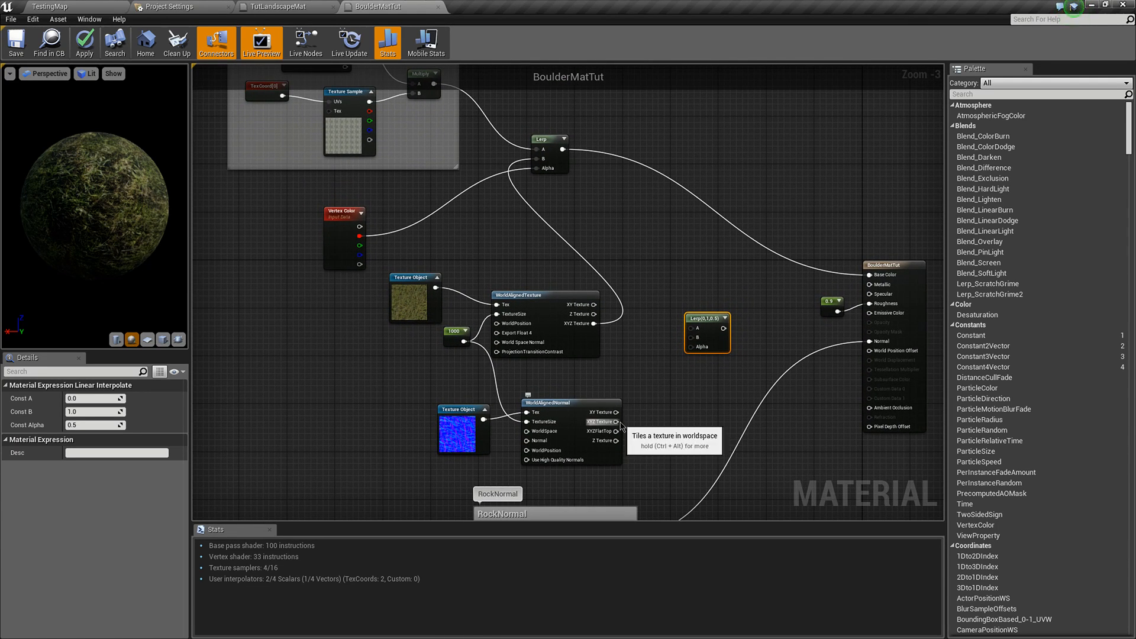
left_click(571, 402)
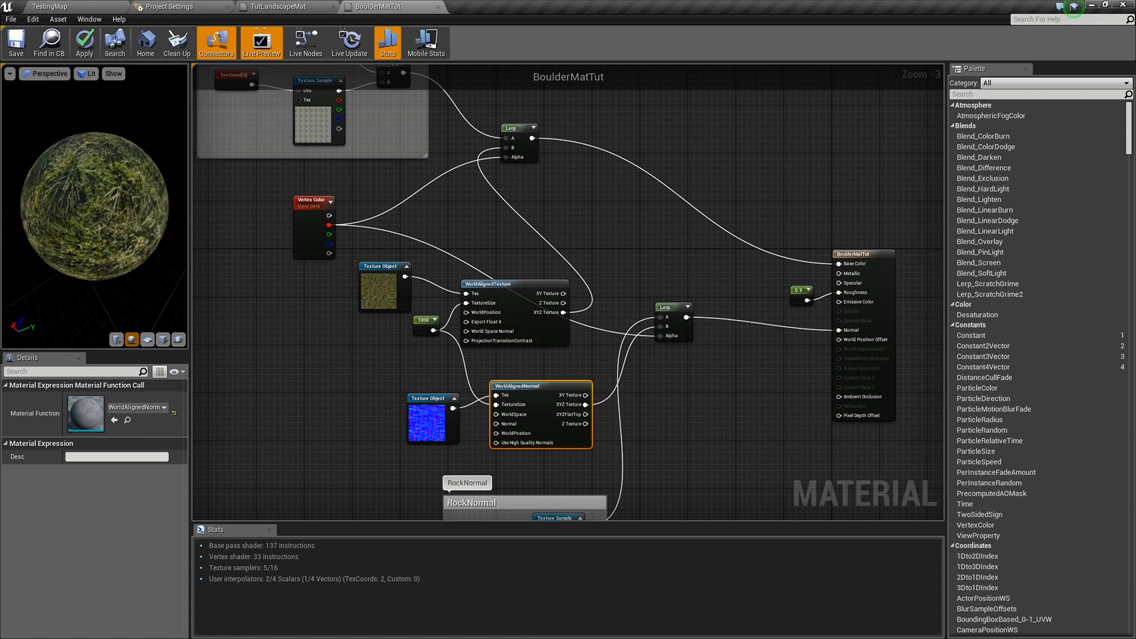
scroll("down", 3)
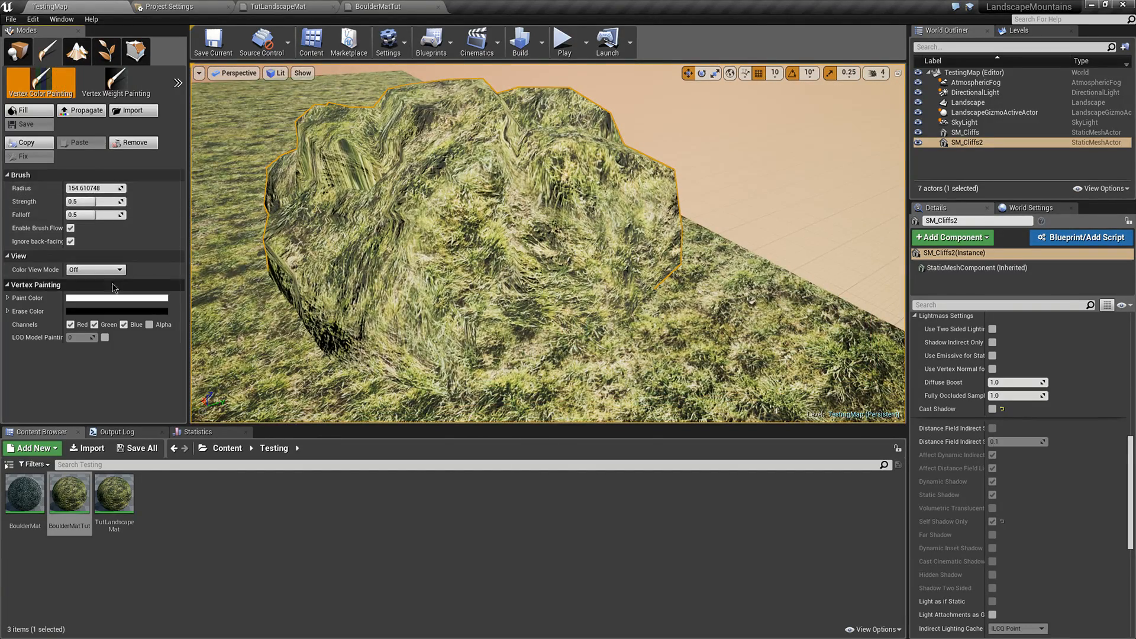
- Swap the paint colour to black and fill SM_Cliffs2 back to bare rock
left_click(116, 298)
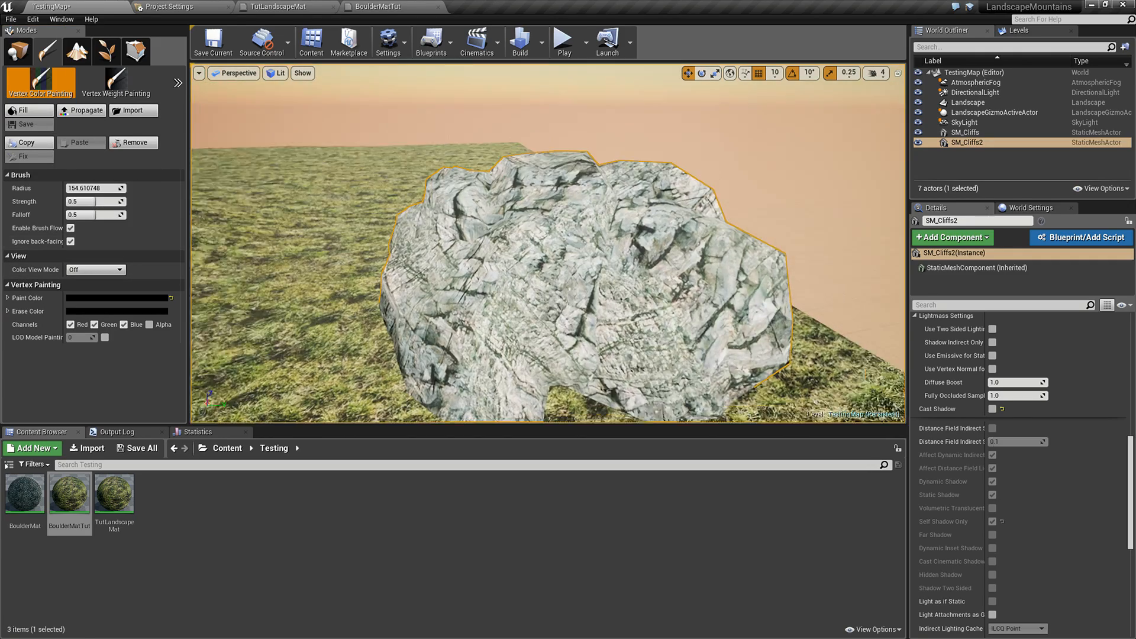
left_click(117, 297)
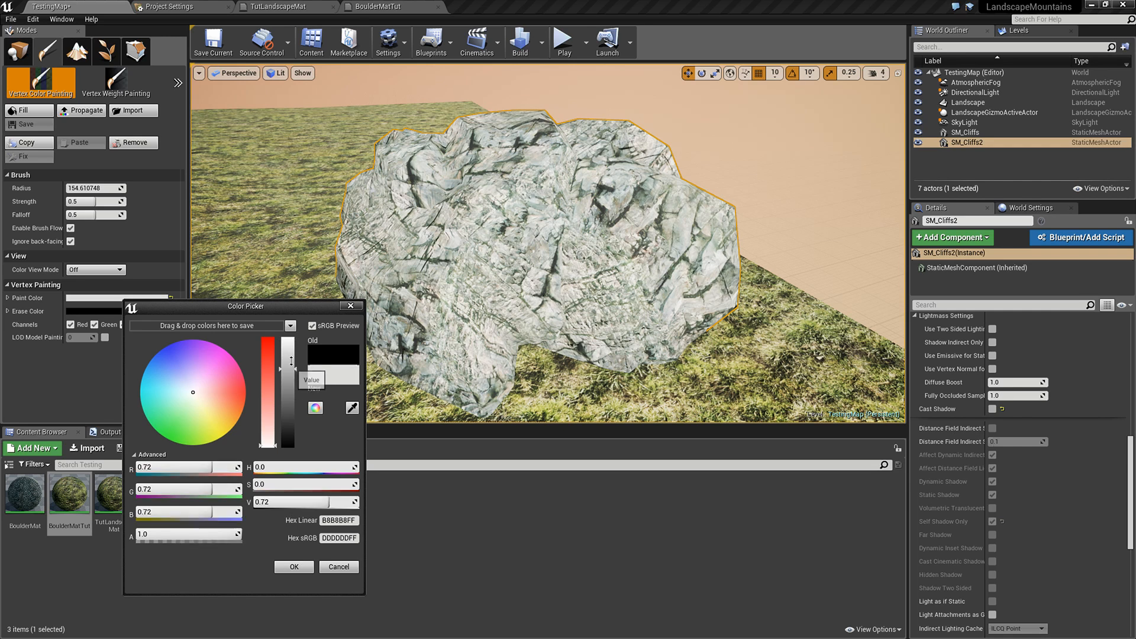
- Pick a light grey paint colour with value 0.72
left_click(294, 567)
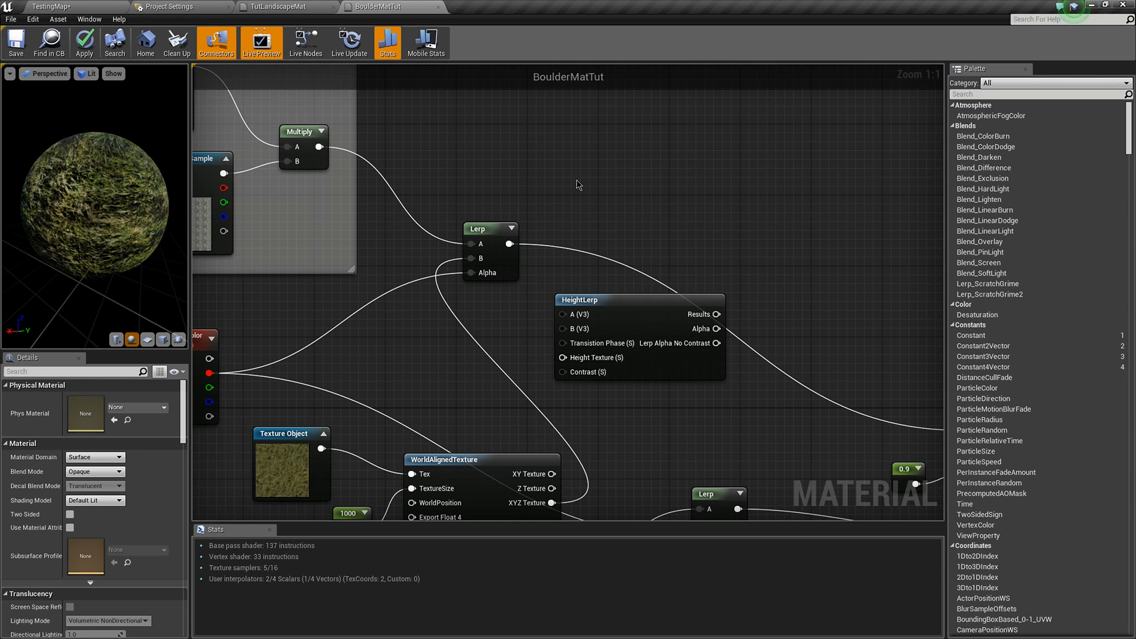
mouse_move(829, 232)
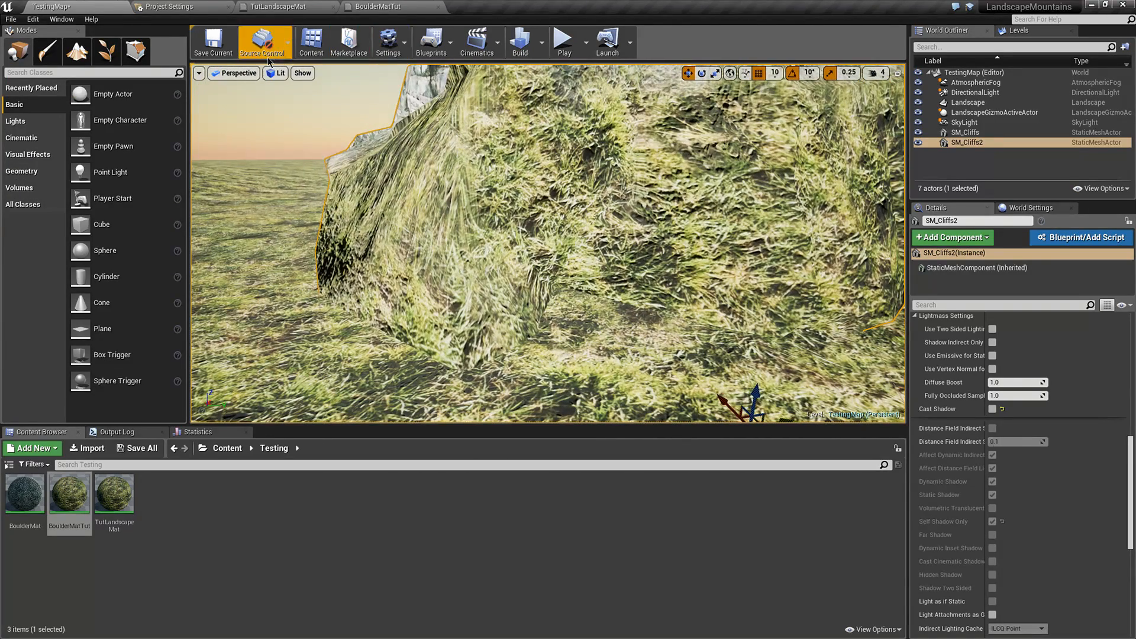
left_click(275, 72)
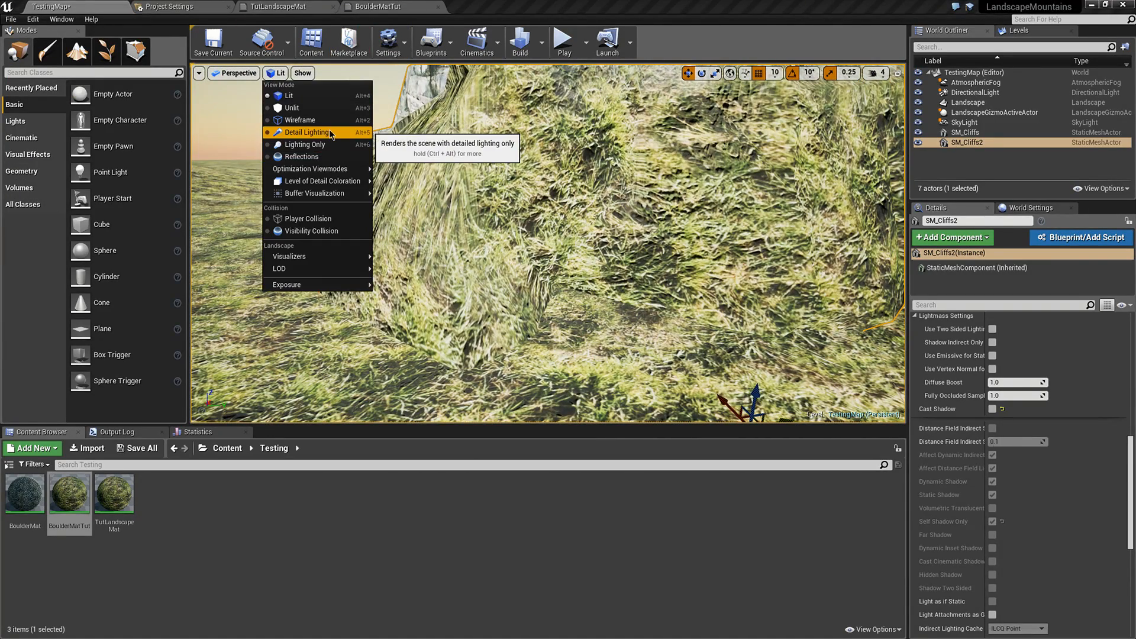
mouse_move(304, 145)
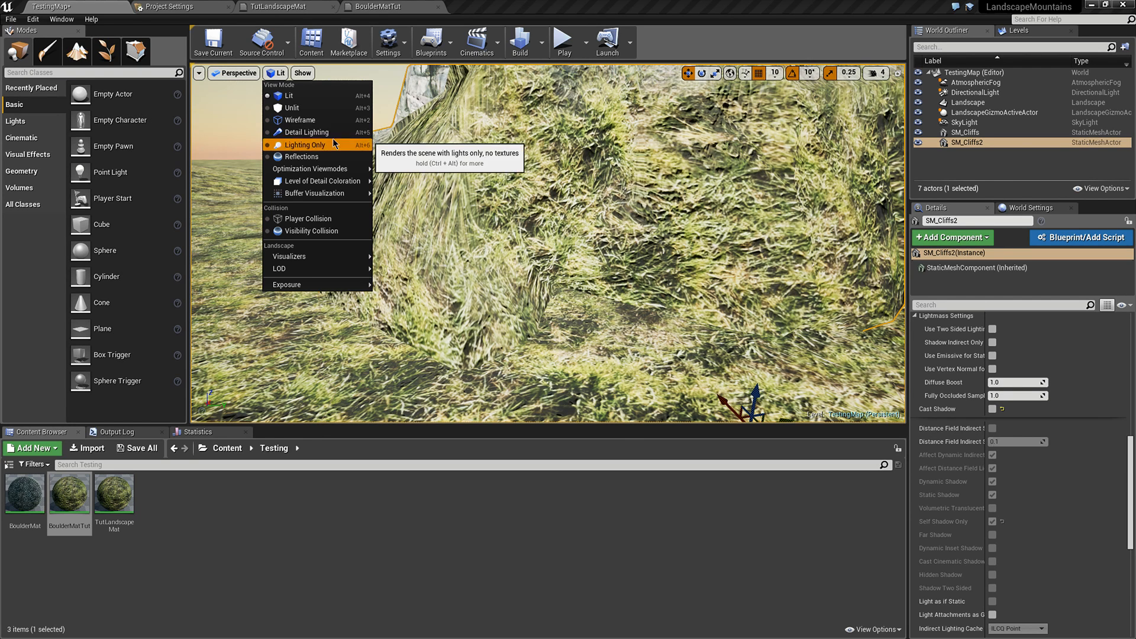
left_click(306, 145)
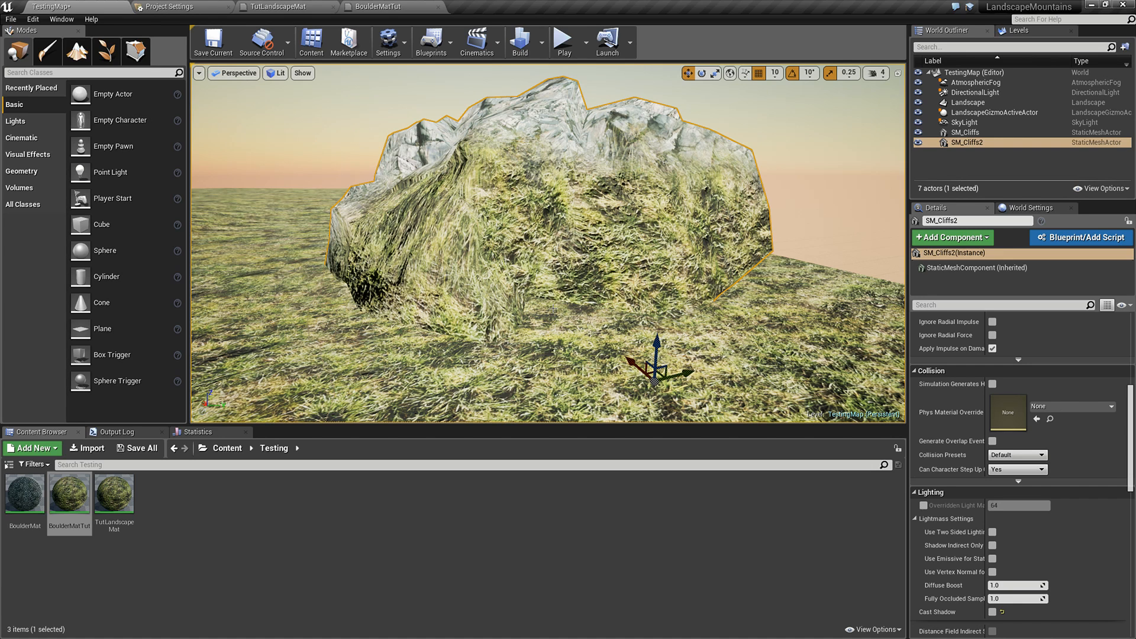
mouse_move(551, 297)
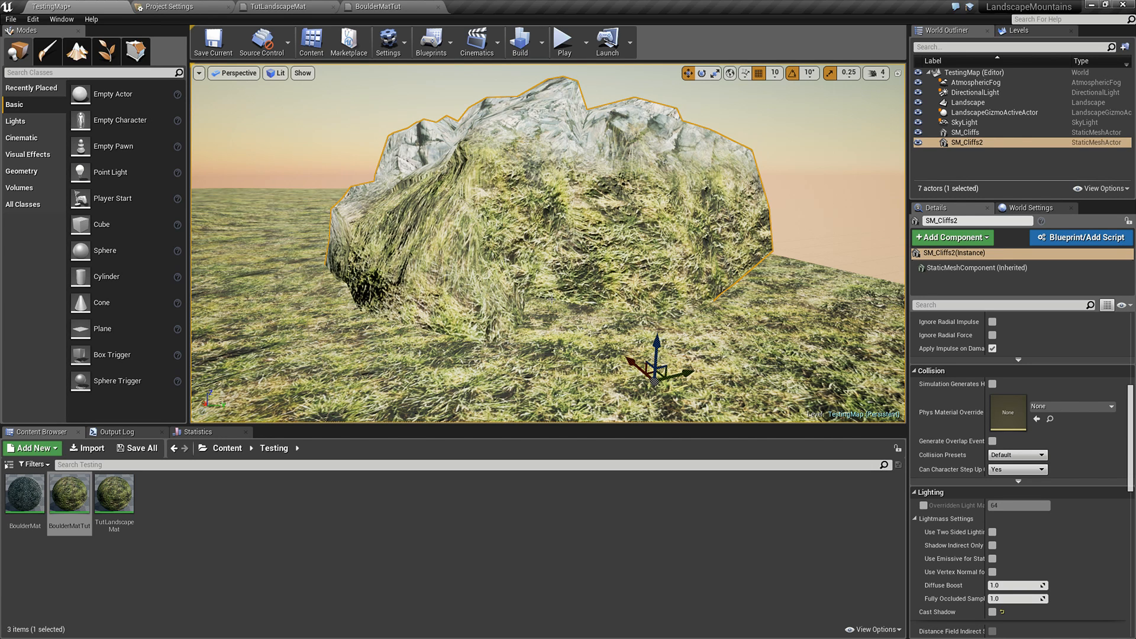
left_click(380, 7)
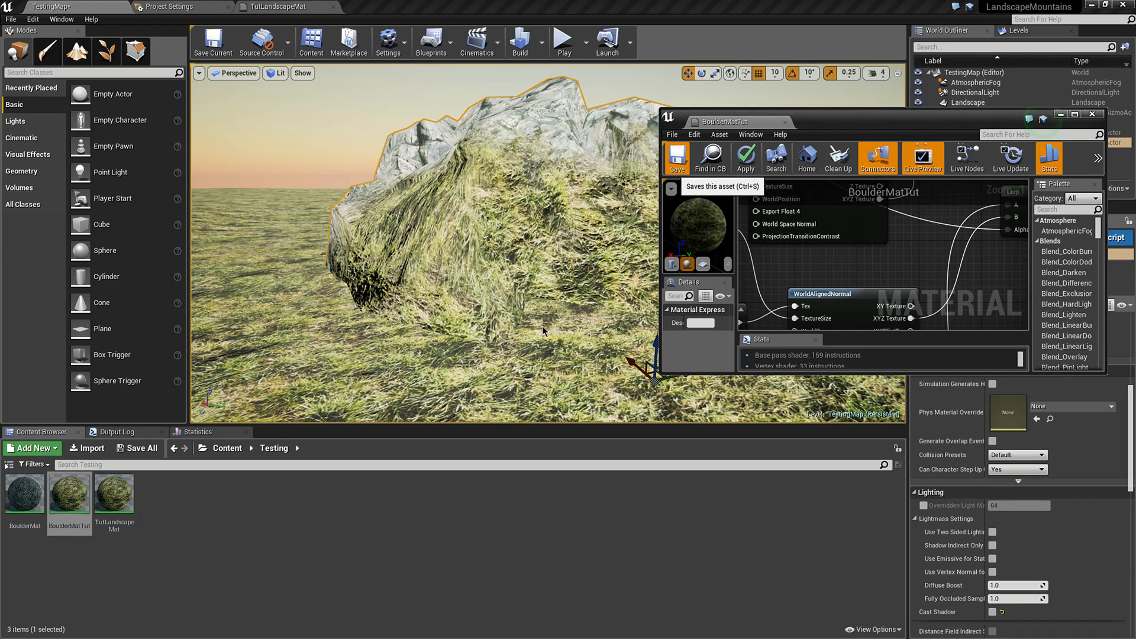
- Save the BoulderMatTut material so the vertex-painted grass blend is kept
left_click(677, 158)
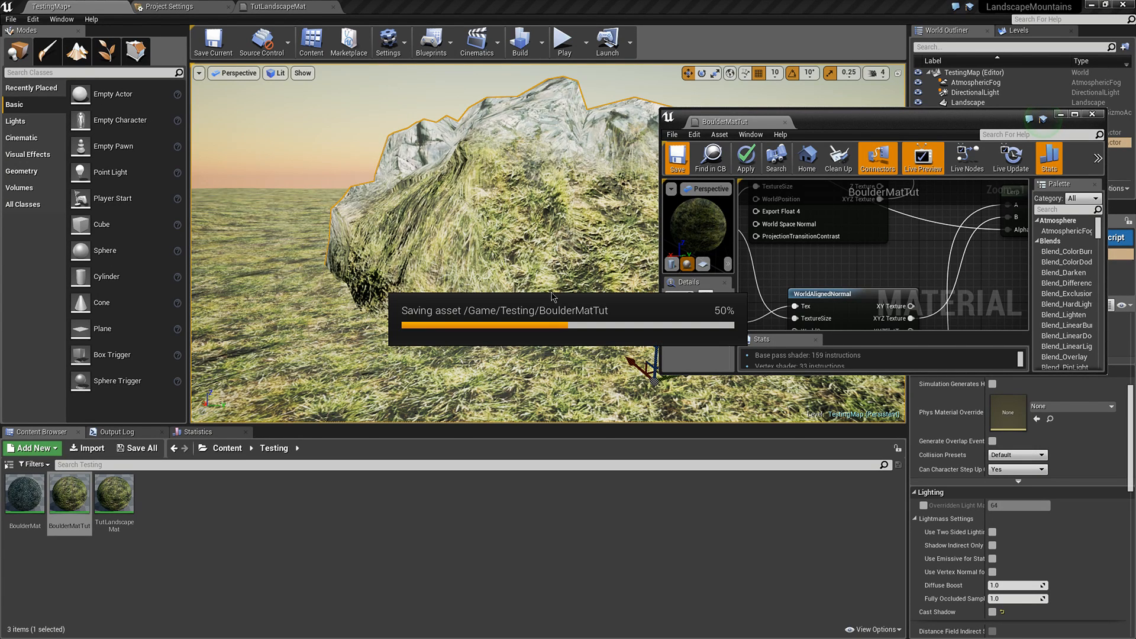